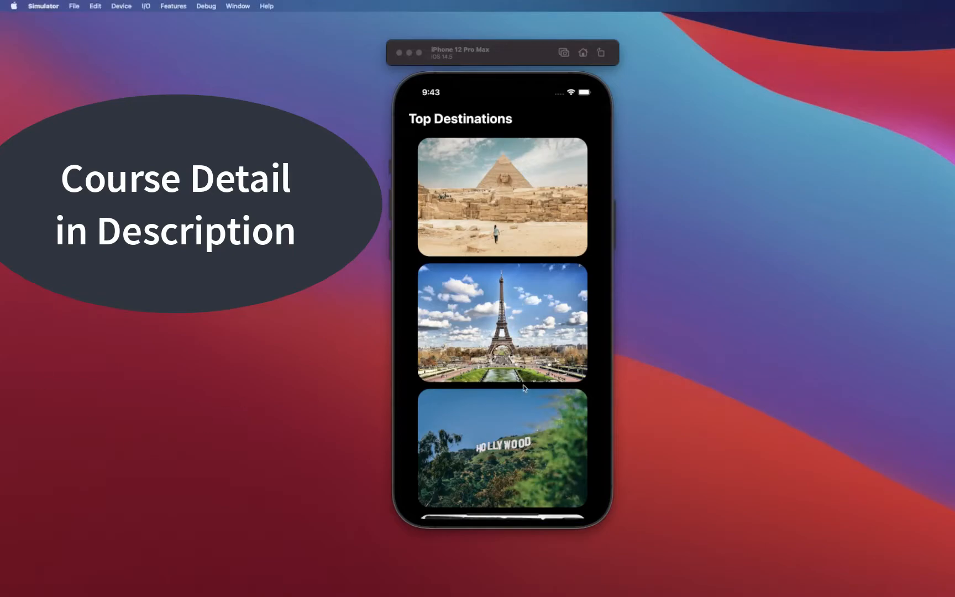
- Scroll the Top Destinations list and briefly view the Great Pyramid of Giza detail page
{"action": "scroll", "scroll_direction": "down", "scroll_amount": 3}
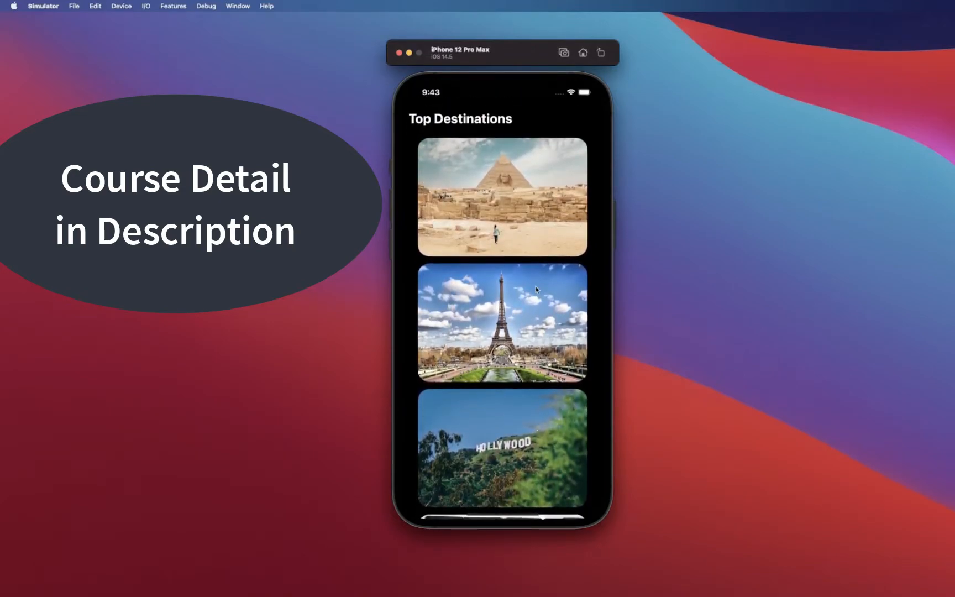
{"action": "mouse_move", "coordinate": [539, 382]}
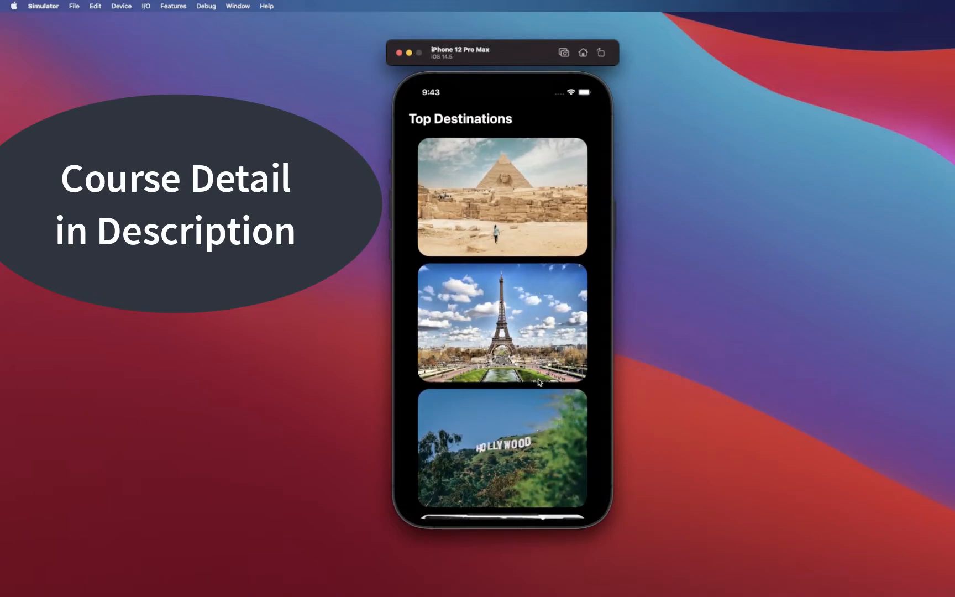
{"action": "mouse_move", "coordinate": [538, 467]}
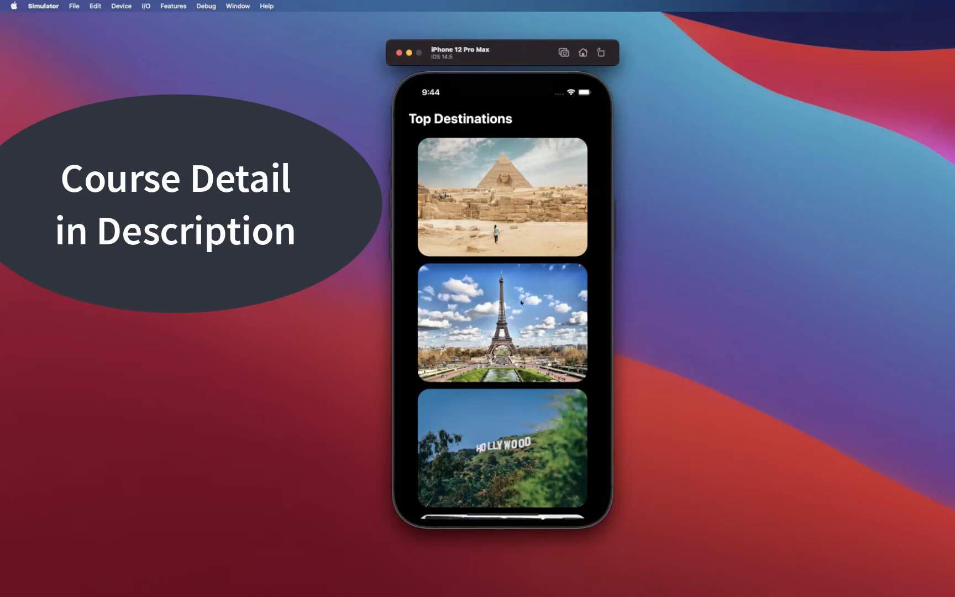
{"action": "scroll", "scroll_direction": "down", "scroll_amount": 3}
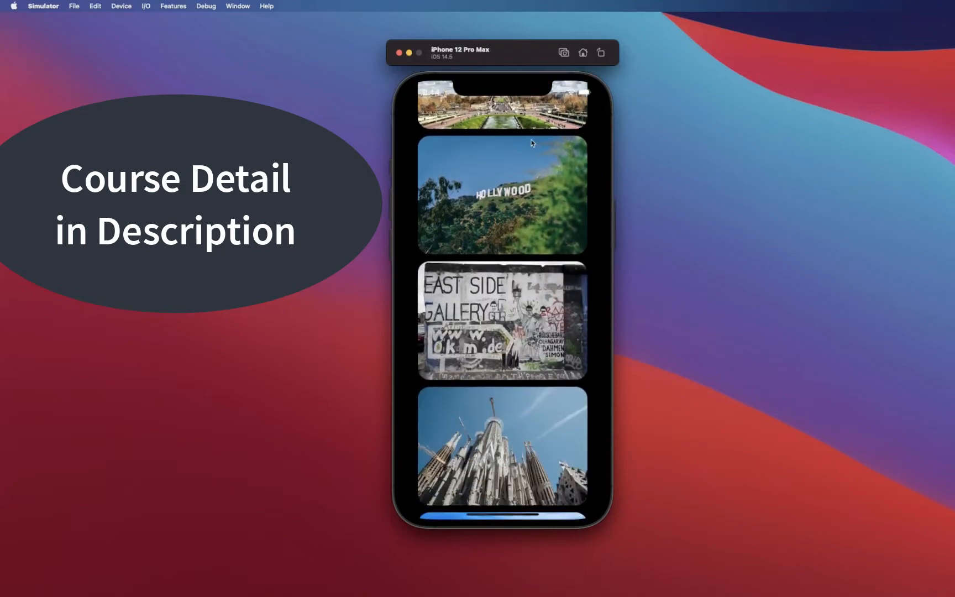
{"action": "scroll", "scroll_direction": "down", "scroll_amount": 3}
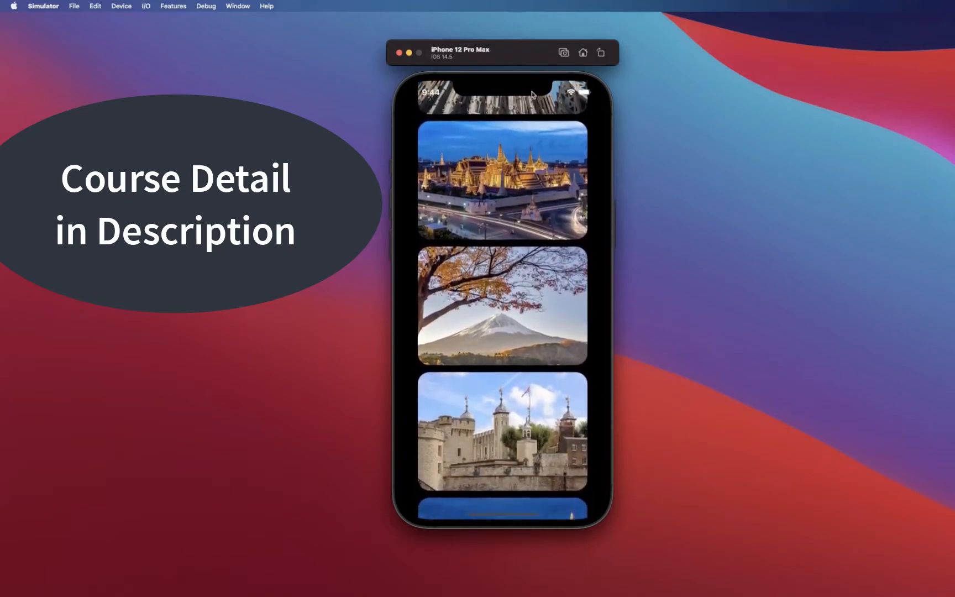
{"action": "scroll", "scroll_direction": "down", "scroll_amount": 3}
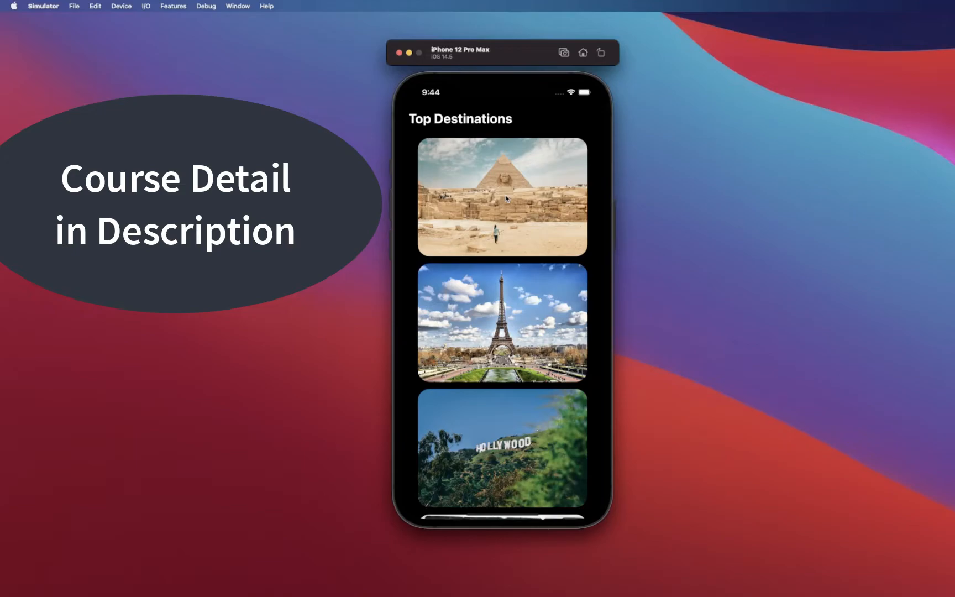
{"action": "left_click", "coordinate": [501, 196]}
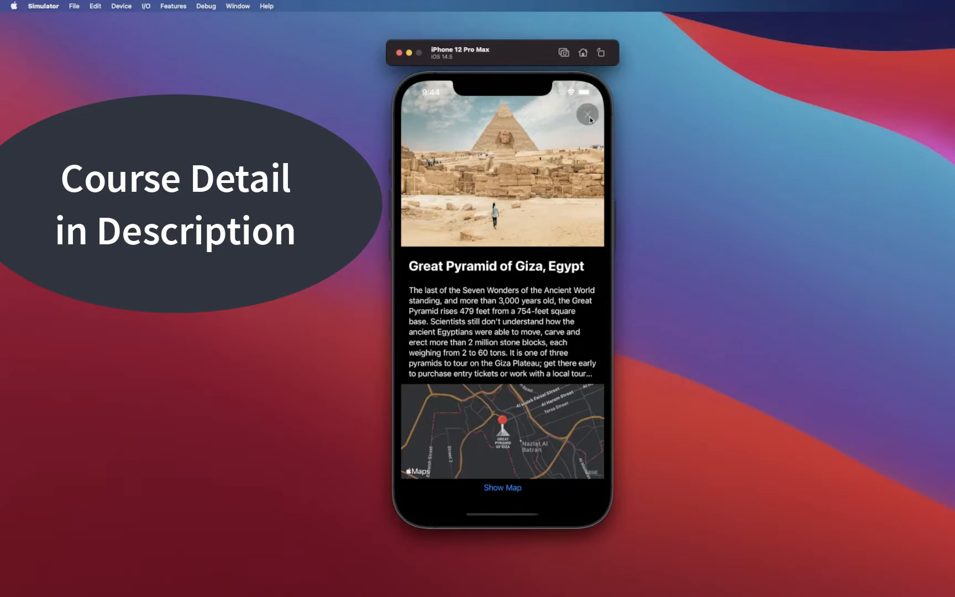
{"action": "left_click", "coordinate": [587, 115]}
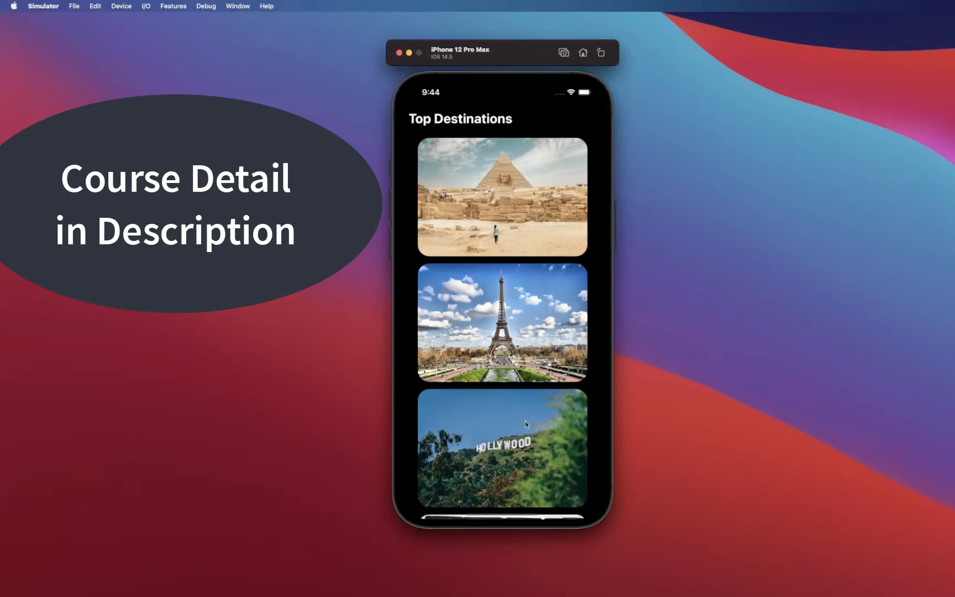
- Preview the Eiffel Tower, Paris and Hollywood Sign, Los Angeles detail pages in turn
{"action": "left_click", "coordinate": [501, 448]}
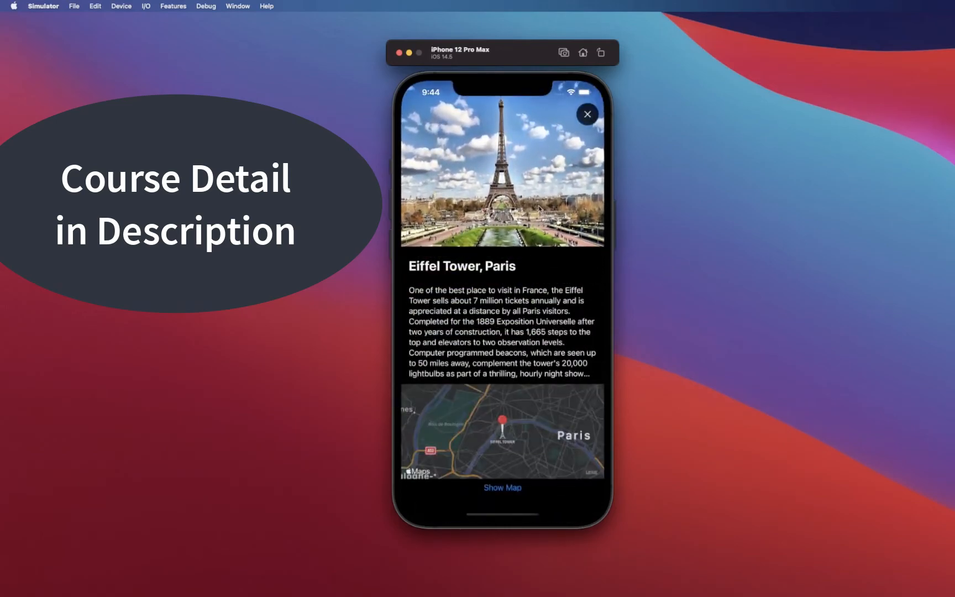
{"action": "left_click", "coordinate": [587, 115]}
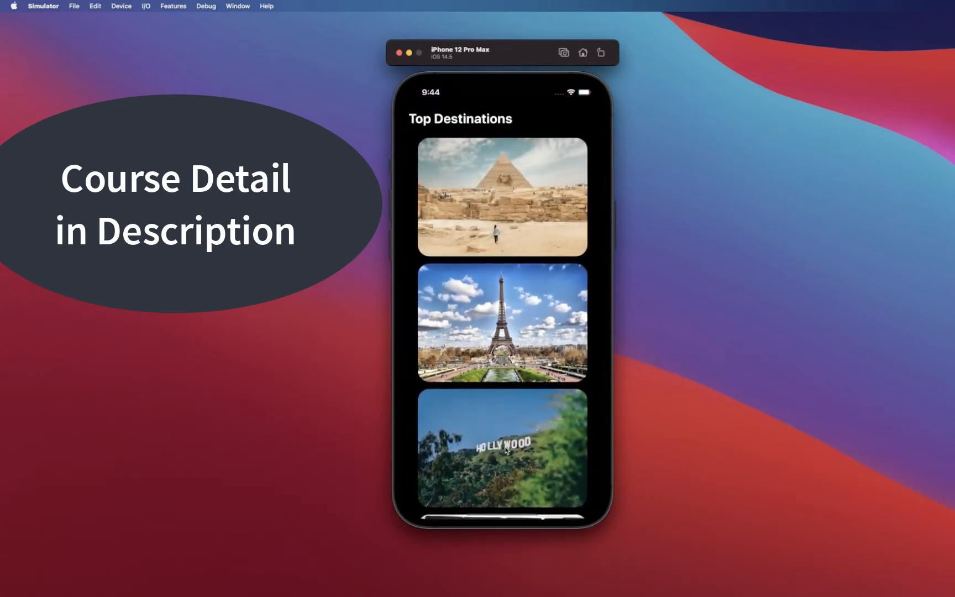
{"action": "left_click", "coordinate": [500, 447]}
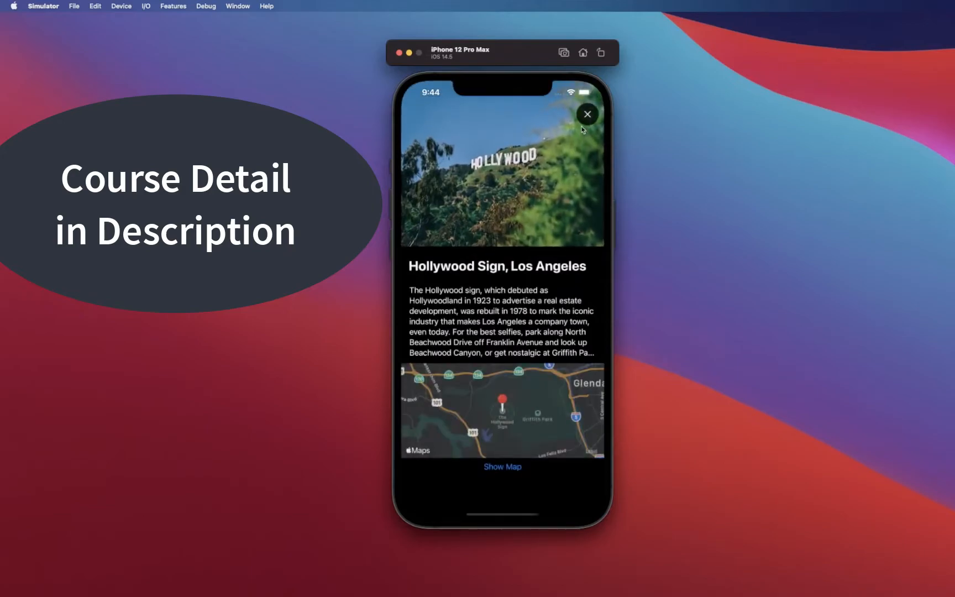
{"action": "left_click", "coordinate": [587, 115]}
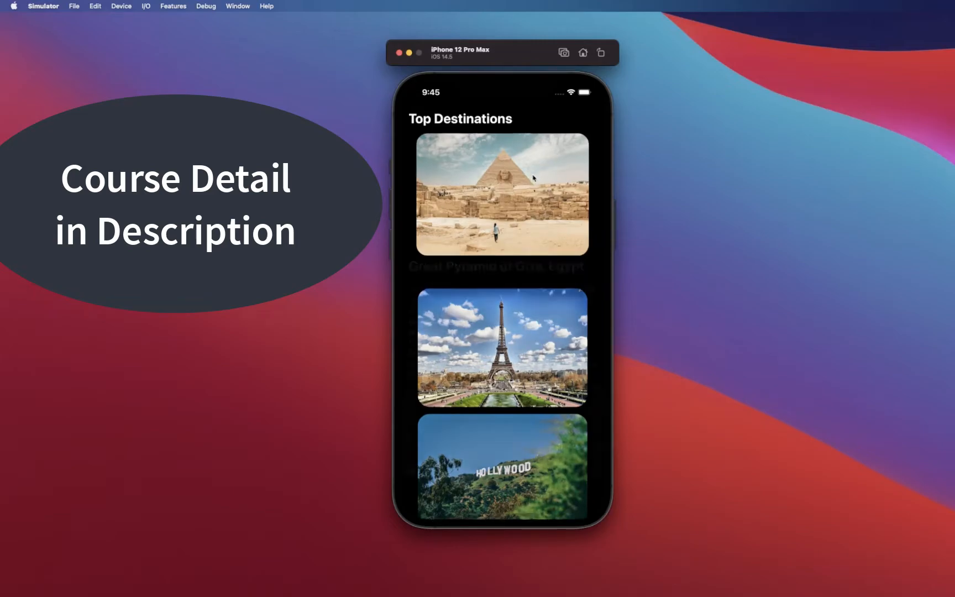
- Reopen the Great Pyramid of Giza detail, explore its map, then return to the list
{"action": "left_click", "coordinate": [500, 194]}
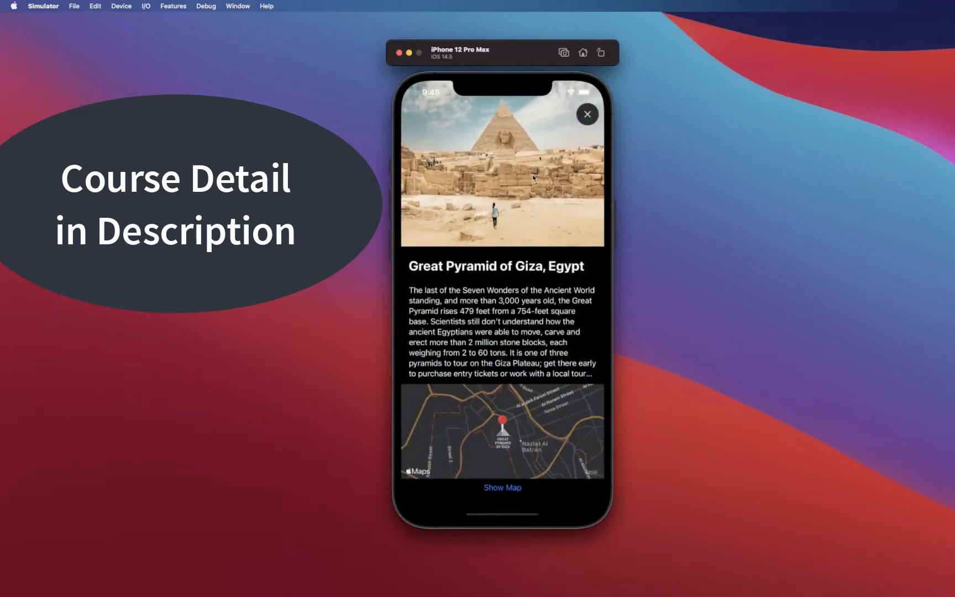
{"action": "left_click", "coordinate": [586, 115]}
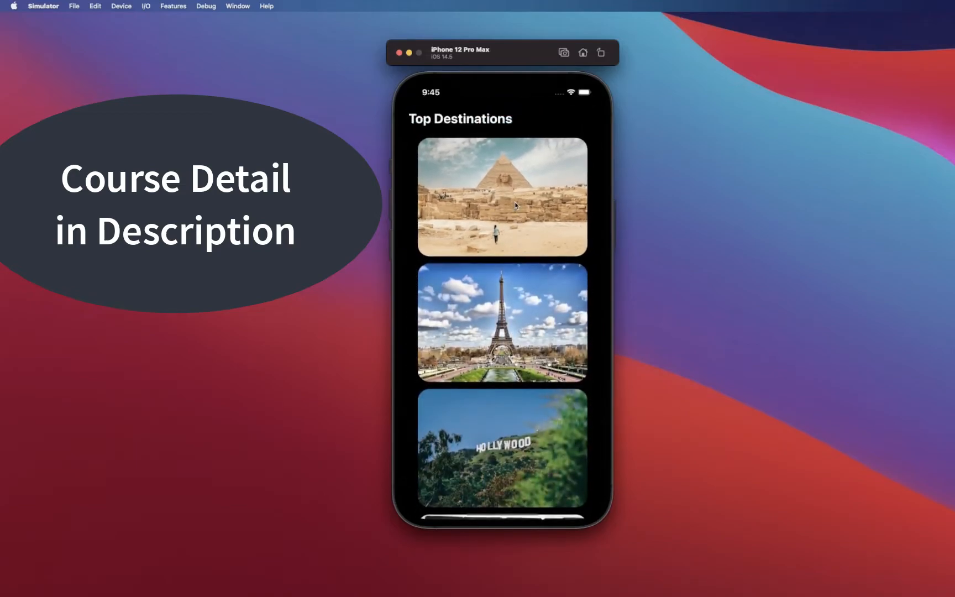
{"action": "left_click", "coordinate": [501, 196]}
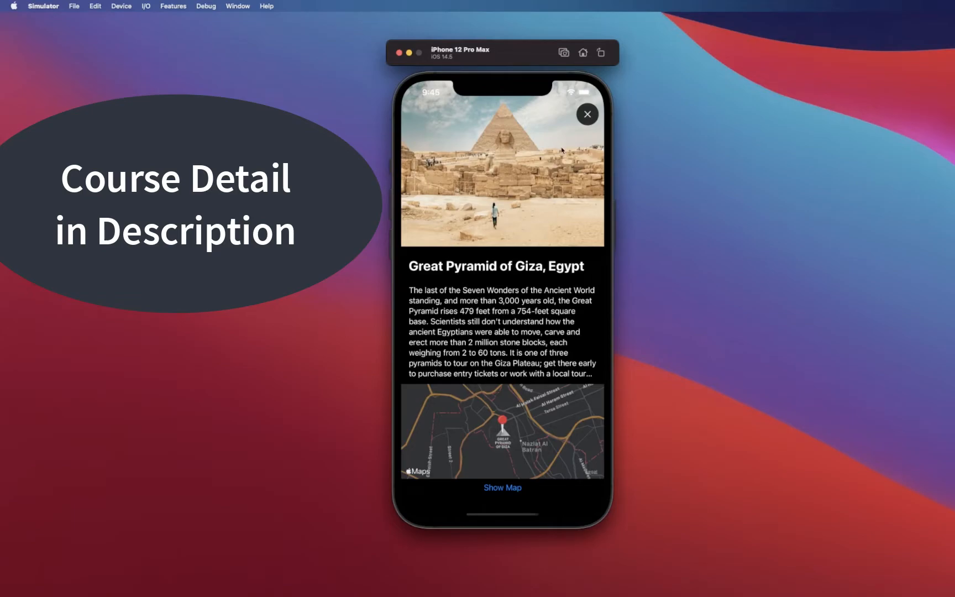
{"action": "mouse_move", "coordinate": [567, 253]}
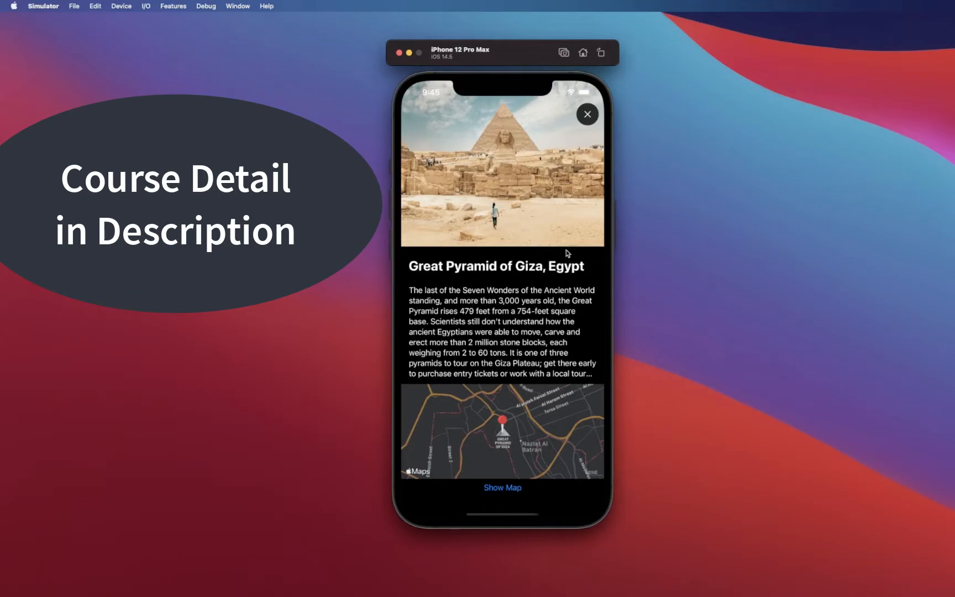
{"action": "mouse_move", "coordinate": [526, 358]}
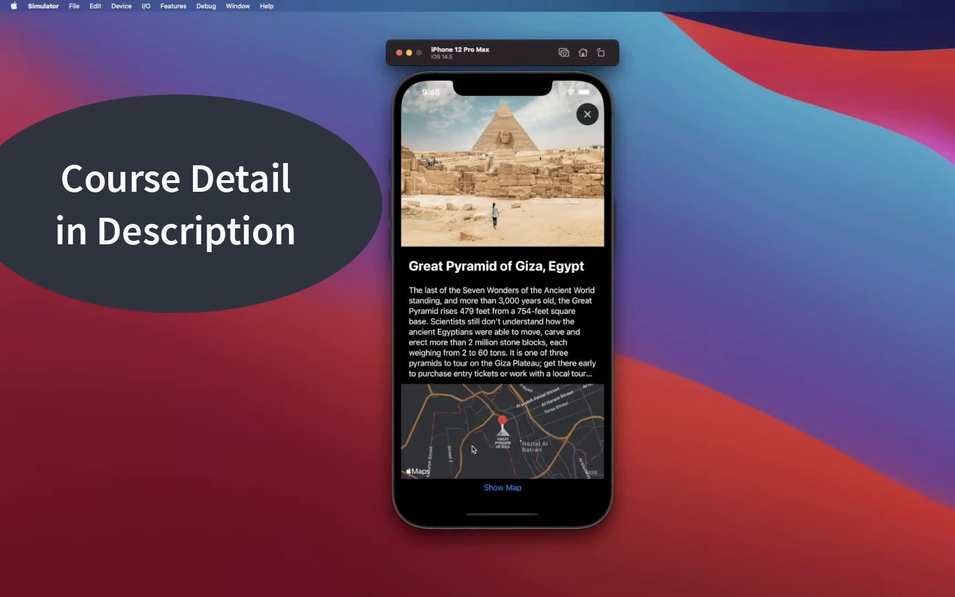
{"action": "mouse_move", "coordinate": [505, 466]}
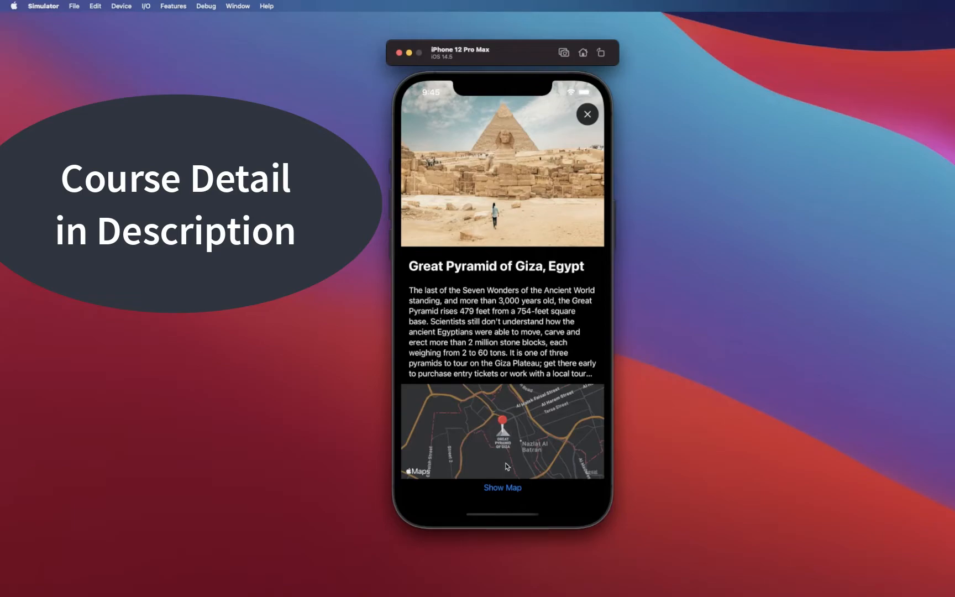
{"action": "mouse_move", "coordinate": [528, 458]}
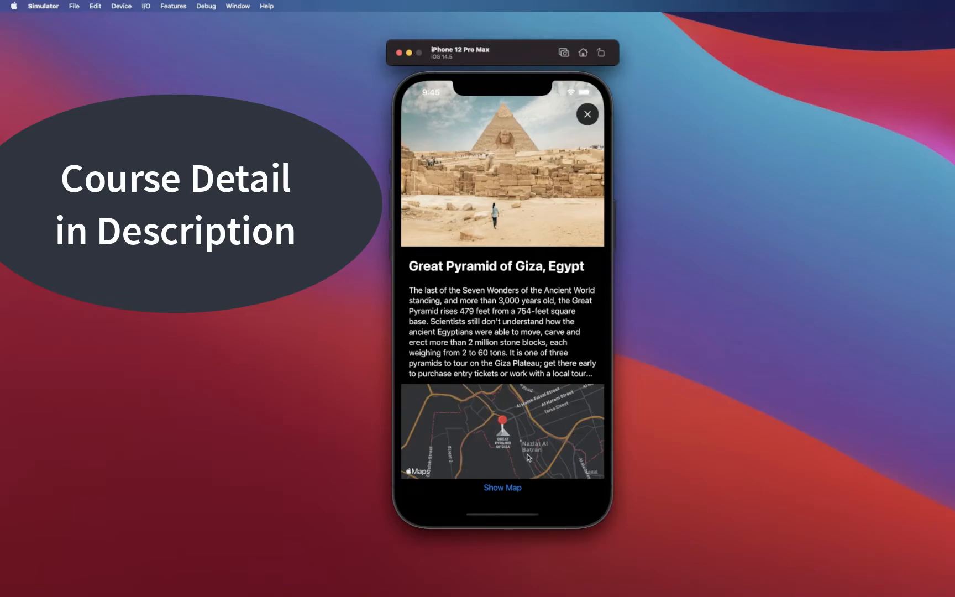
{"action": "mouse_move", "coordinate": [529, 435]}
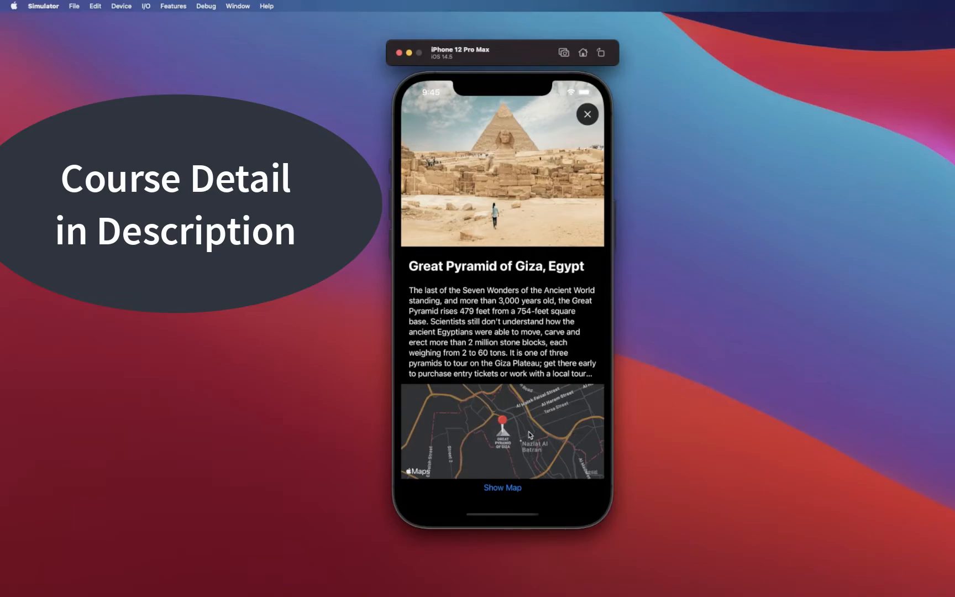
{"action": "mouse_move", "coordinate": [511, 432]}
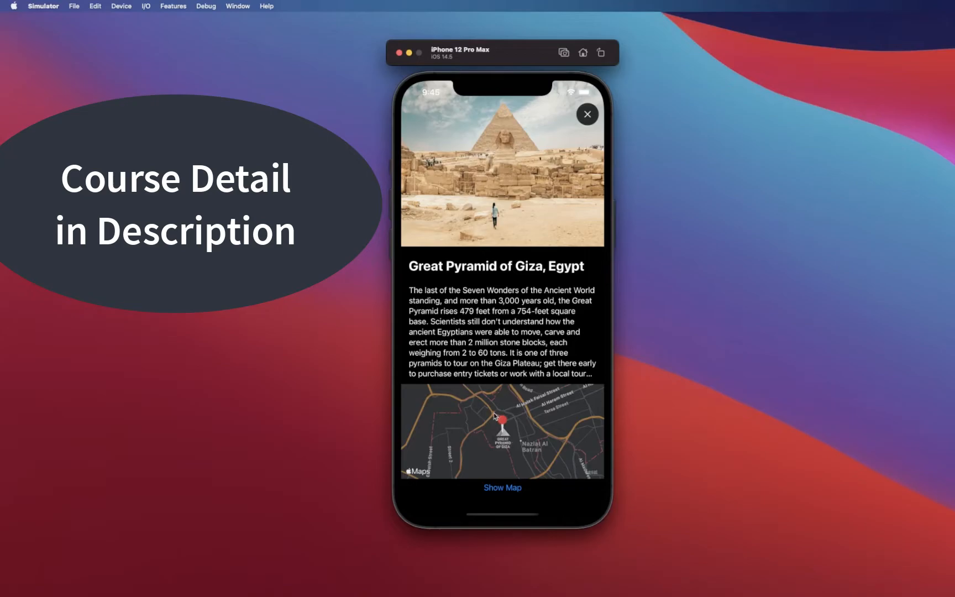
{"action": "mouse_move", "coordinate": [515, 427]}
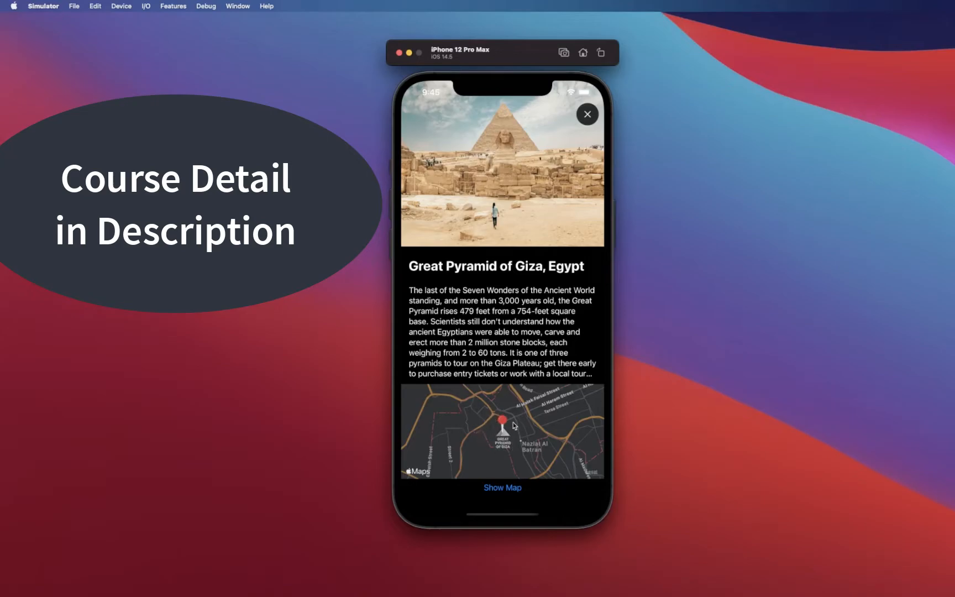
{"action": "mouse_move", "coordinate": [518, 437]}
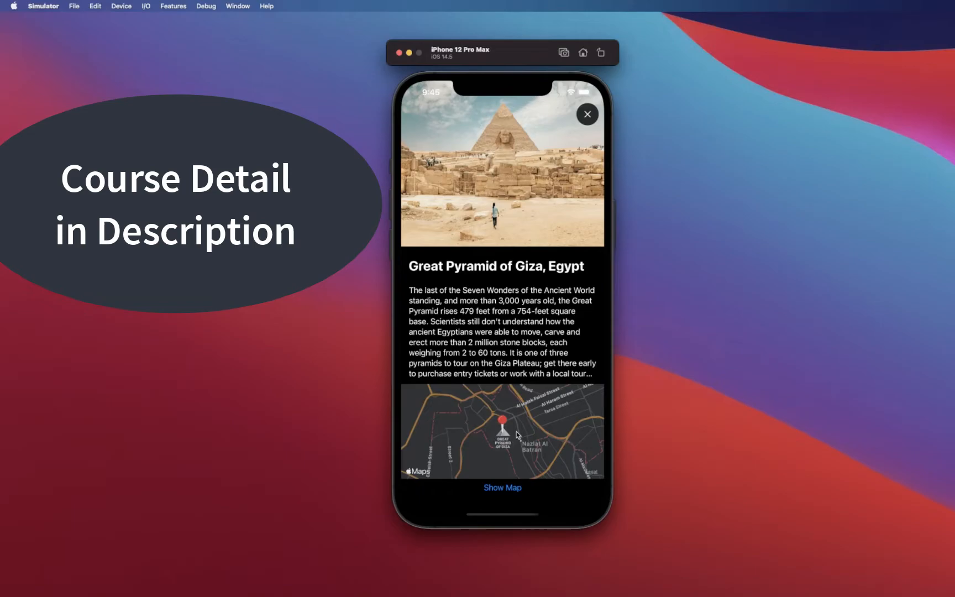
{"action": "mouse_move", "coordinate": [437, 407]}
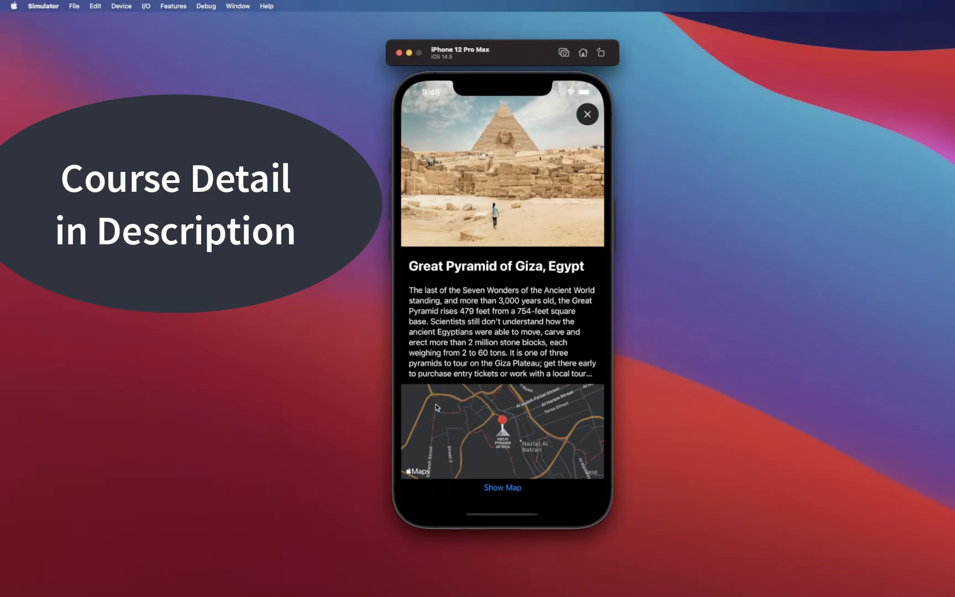
{"action": "mouse_move", "coordinate": [490, 453]}
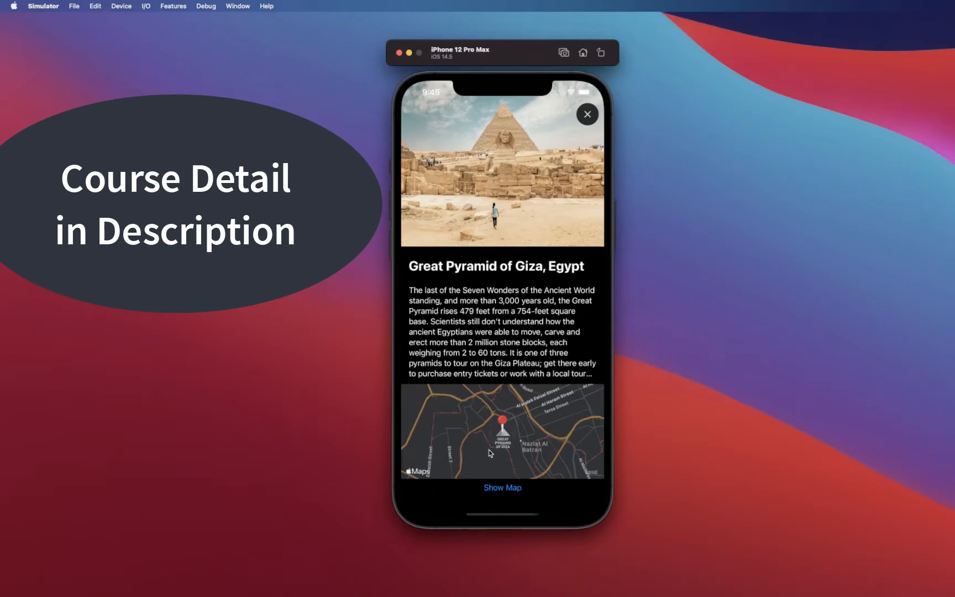
{"action": "left_click", "coordinate": [501, 488]}
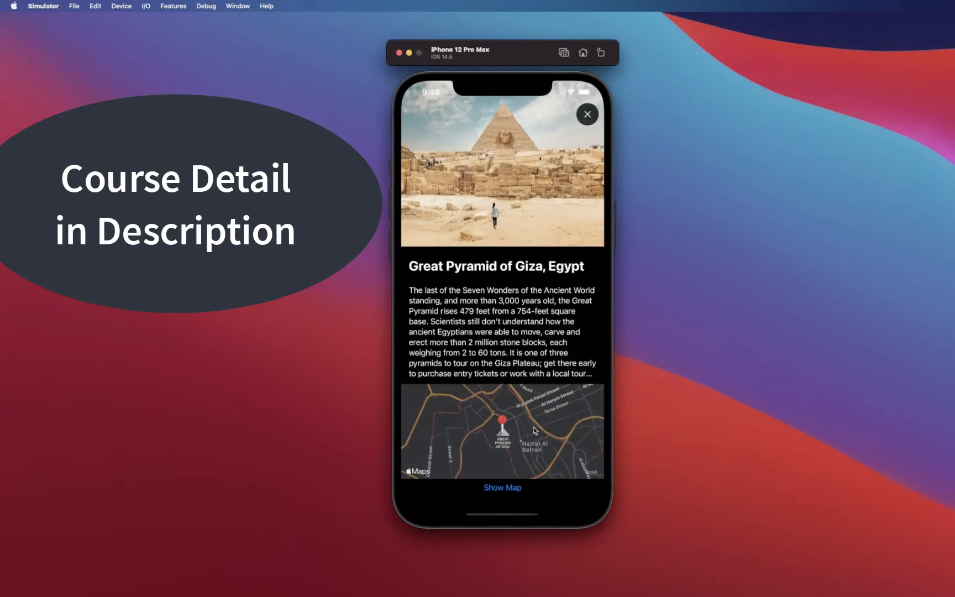
{"action": "mouse_move", "coordinate": [515, 436]}
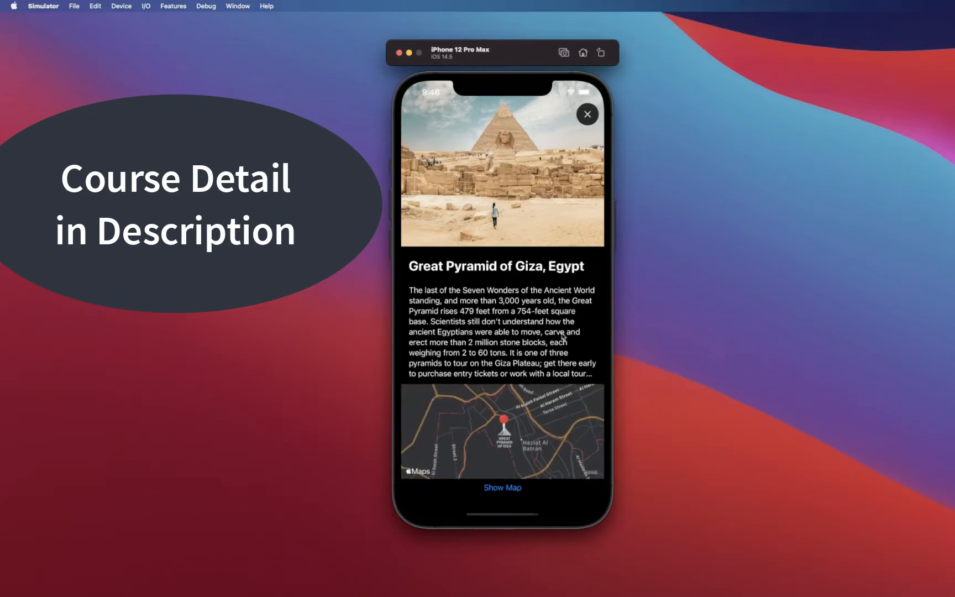
{"action": "left_click", "coordinate": [587, 114]}
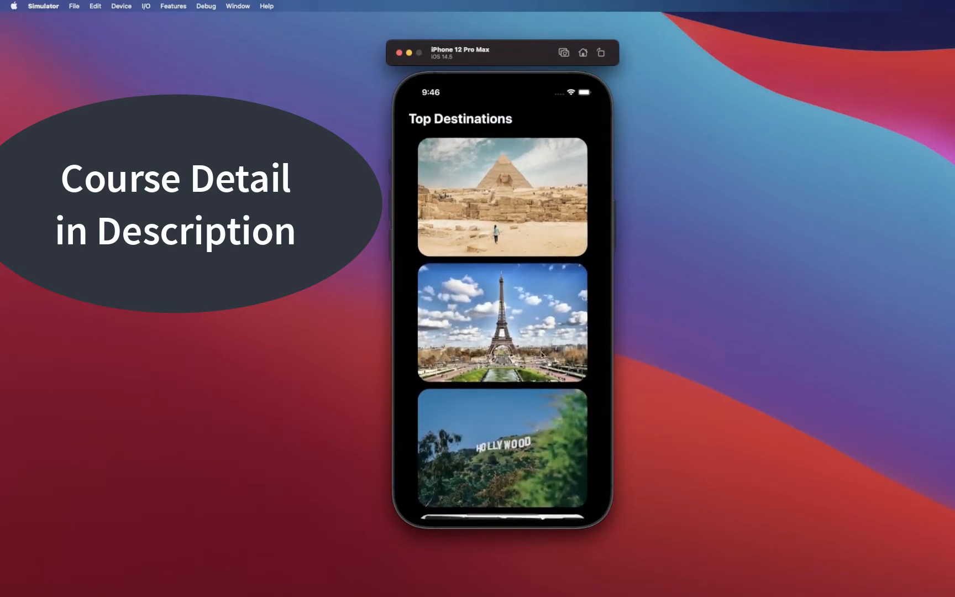
- Scroll past East Side Gallery to the Shanghai, Colosseum and Matterhorn village cards
{"action": "scroll", "scroll_direction": "down", "scroll_amount": 3}
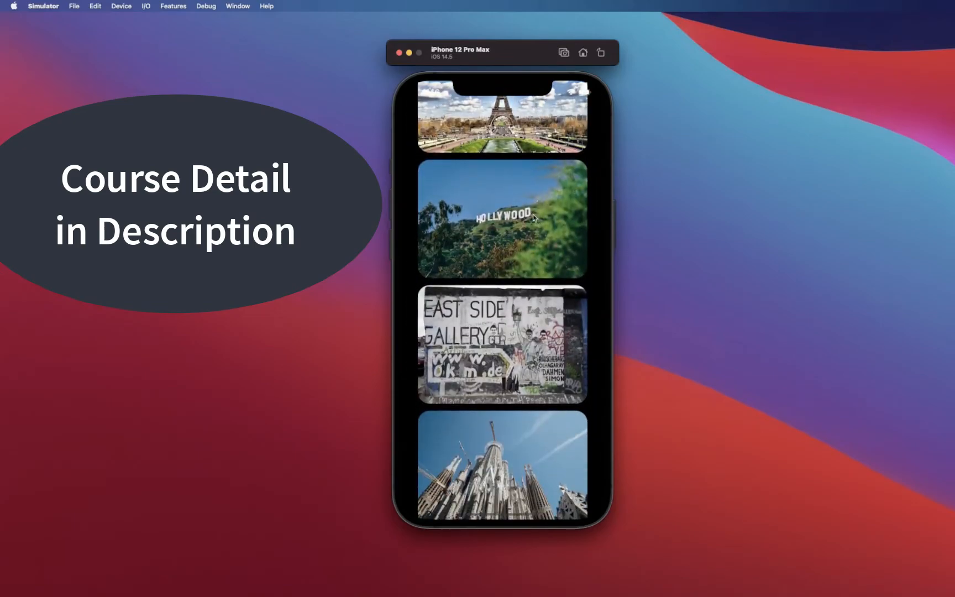
{"action": "left_click", "coordinate": [501, 218]}
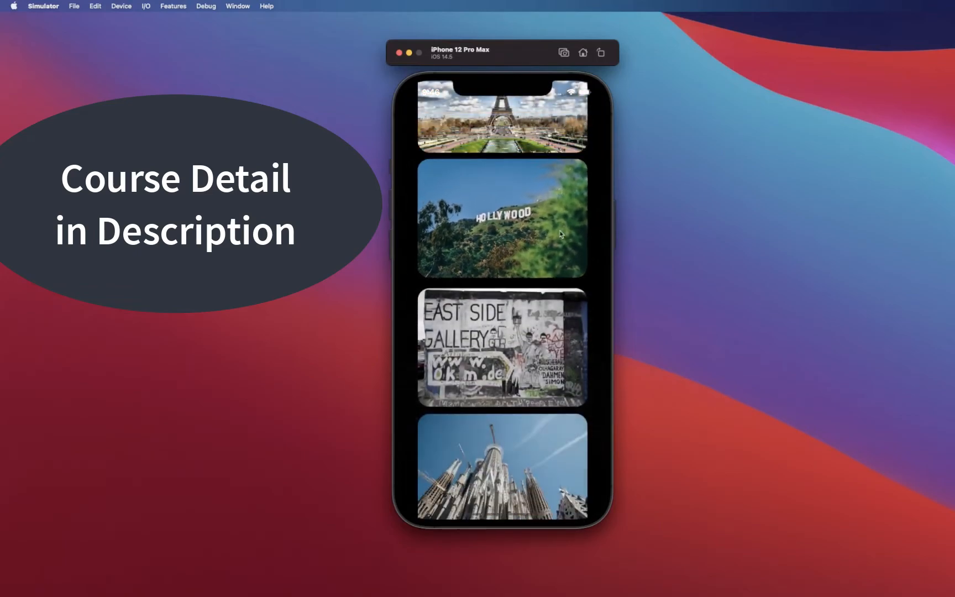
{"action": "scroll", "scroll_direction": "down", "scroll_amount": 3}
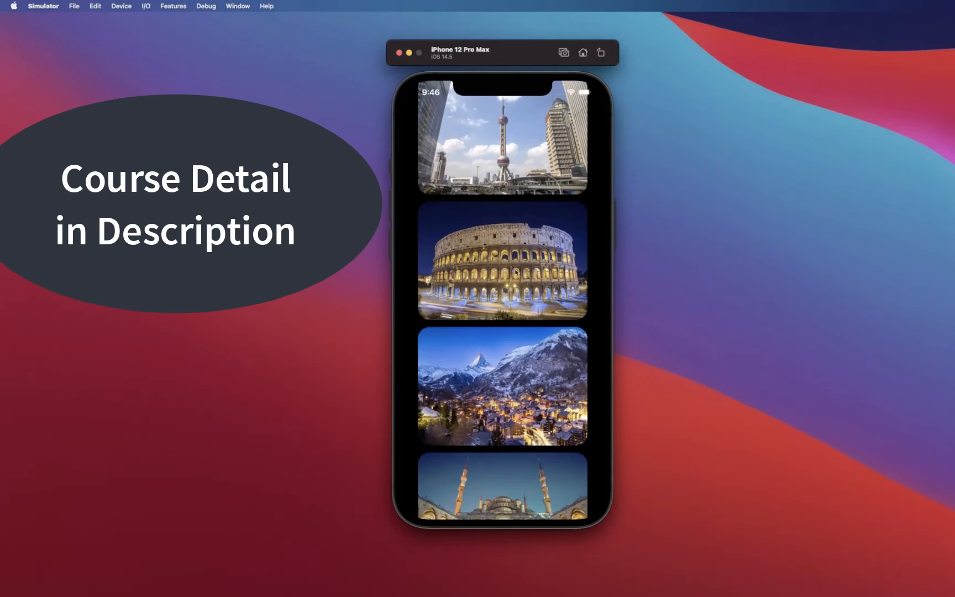
- Open Colosseum, Rome and scroll to its description, Seven Wonders badge and Rome map
{"action": "left_click", "coordinate": [501, 262]}
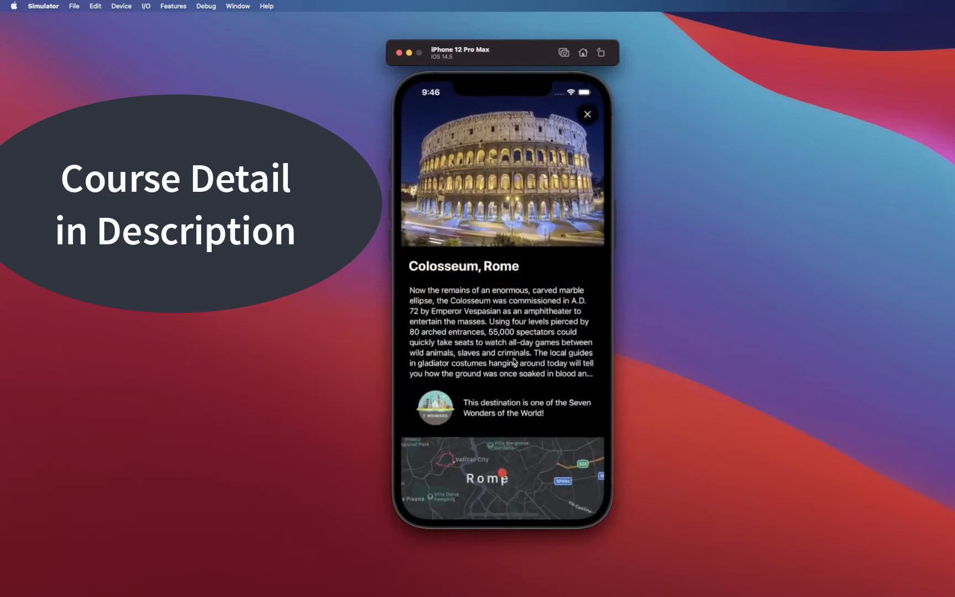
{"action": "scroll", "scroll_direction": "down", "scroll_amount": 3}
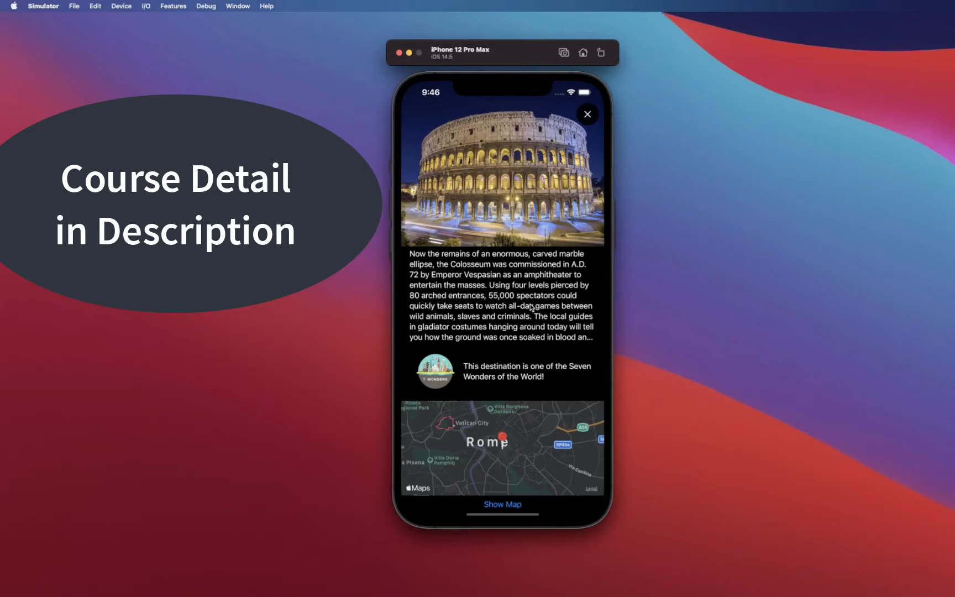
{"action": "mouse_move", "coordinate": [504, 372]}
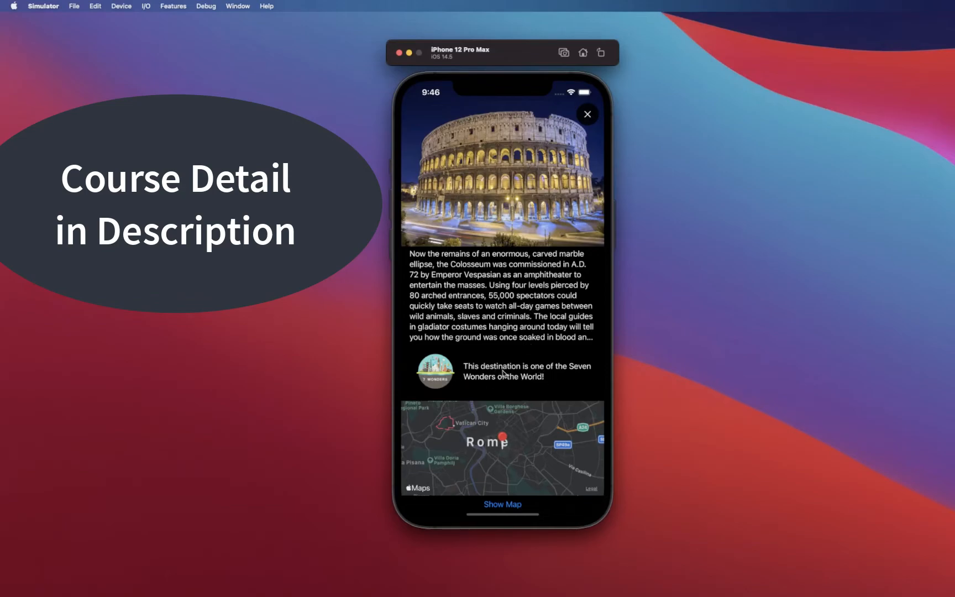
{"action": "mouse_move", "coordinate": [611, 384]}
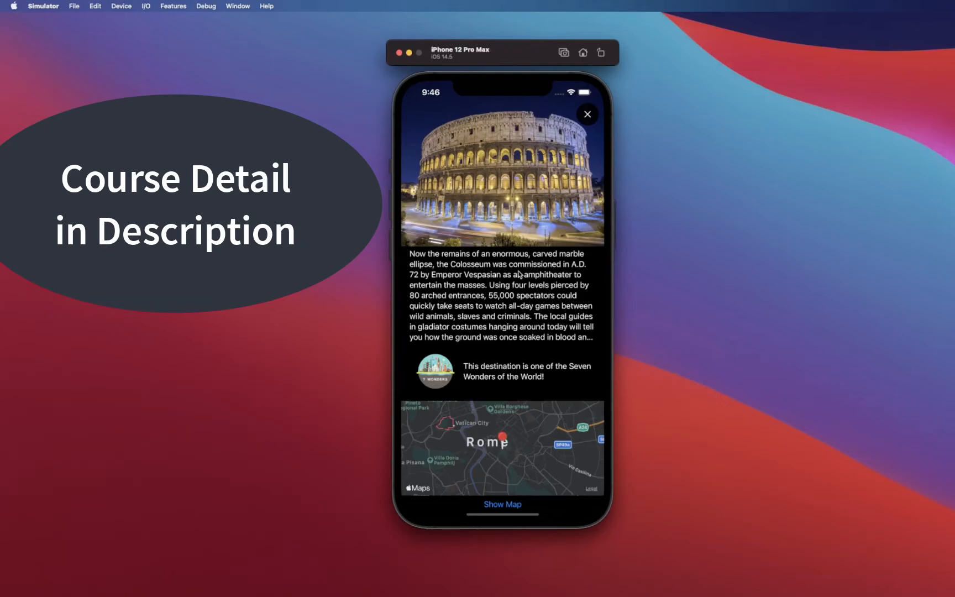
{"action": "scroll", "scroll_direction": "down", "scroll_amount": 3}
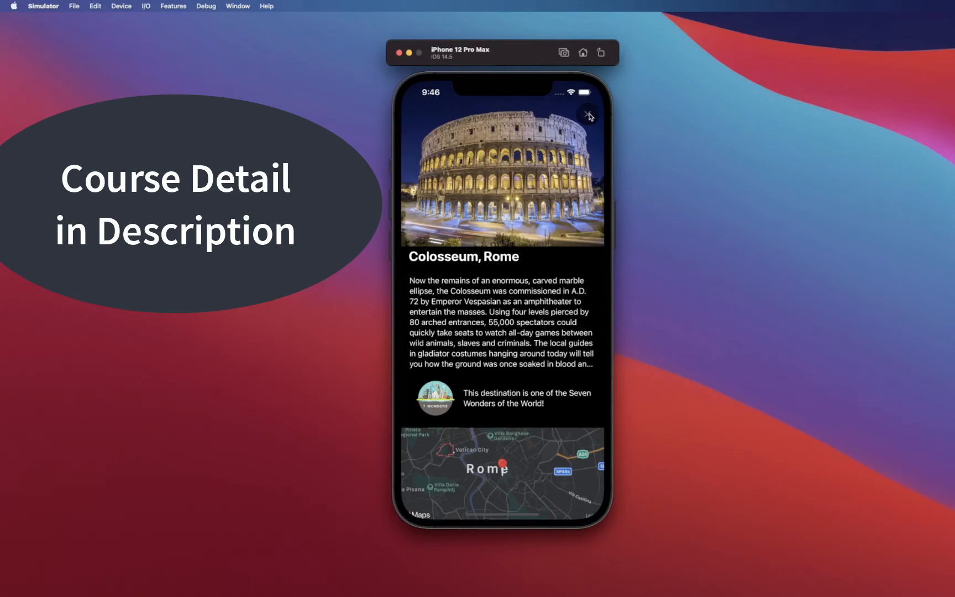